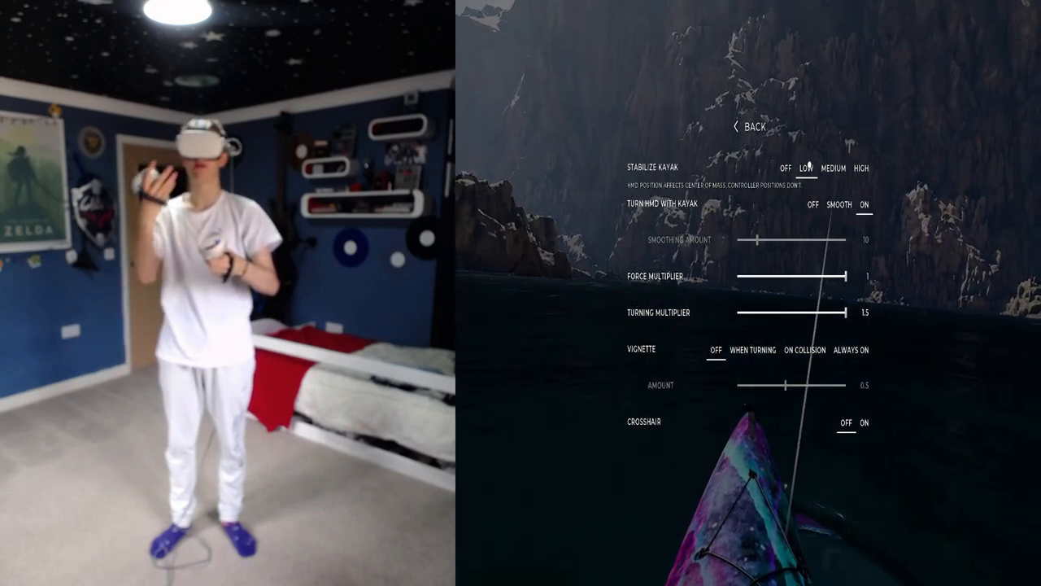
- Return to the settings categories and check the audio volume levels
click(833, 168)
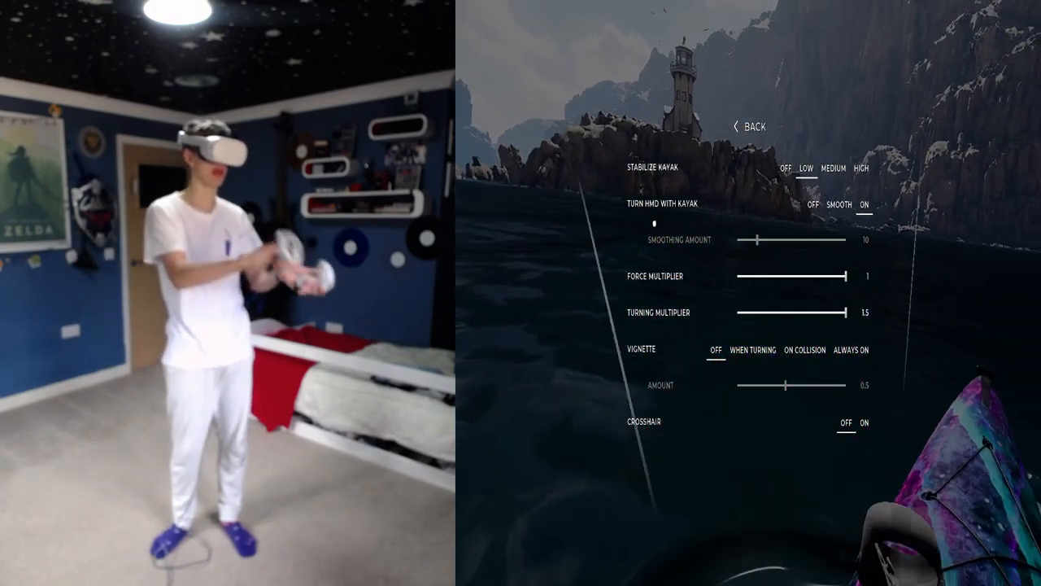
click(858, 168)
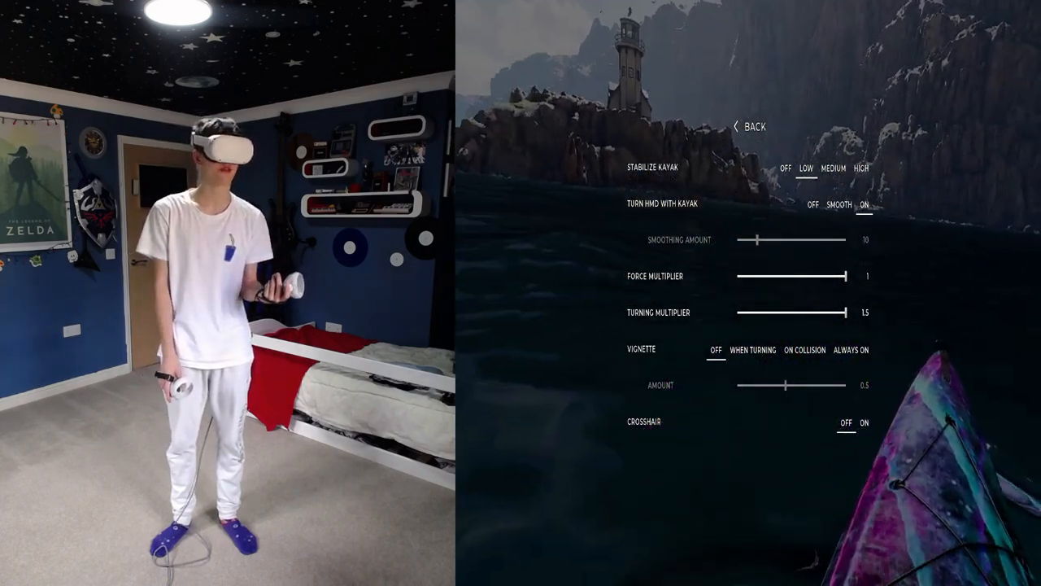
click(748, 127)
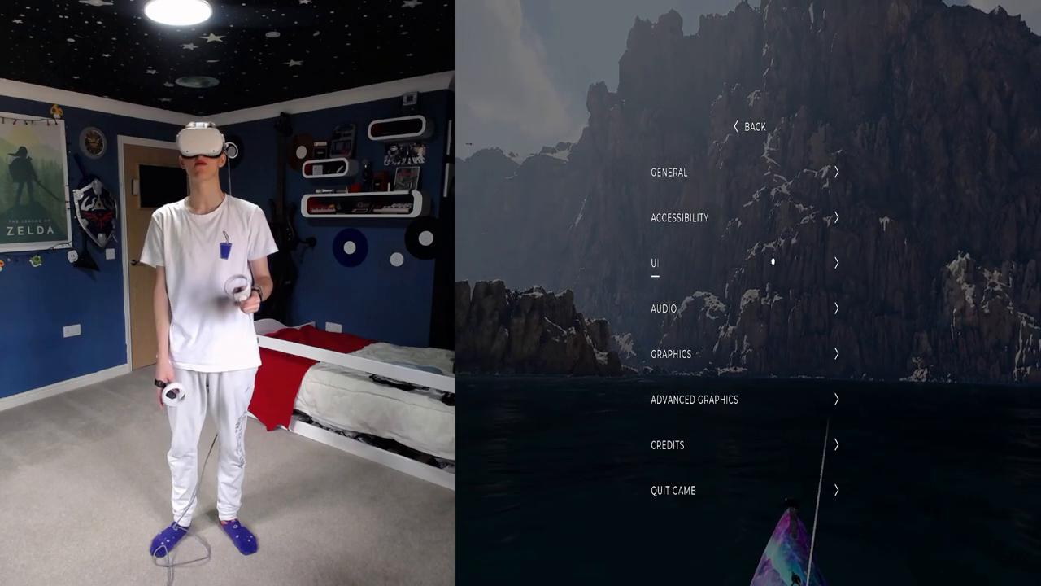
click(654, 264)
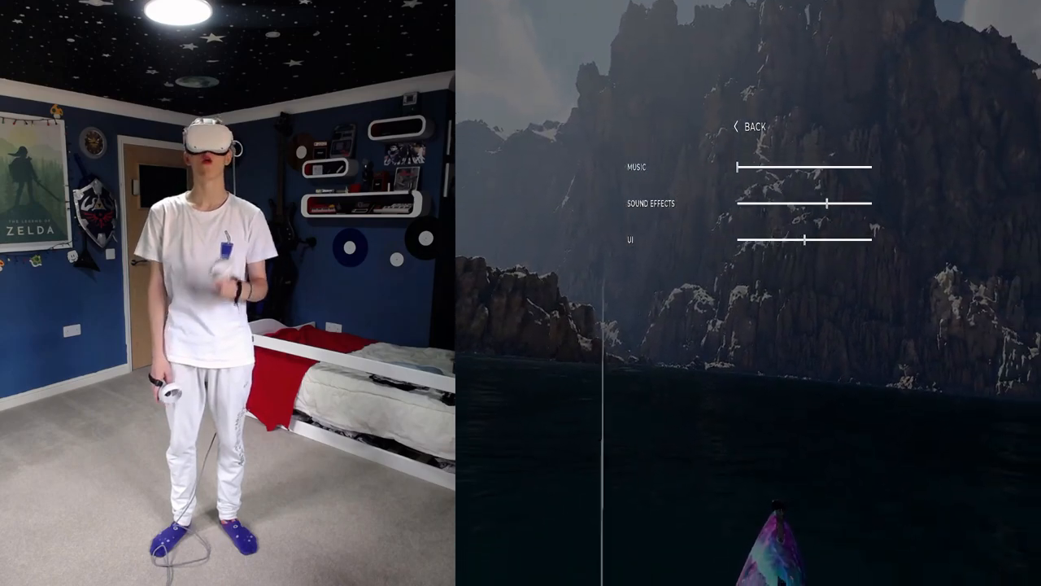
- Leave Audio and bring up the graphics quality settings
click(749, 127)
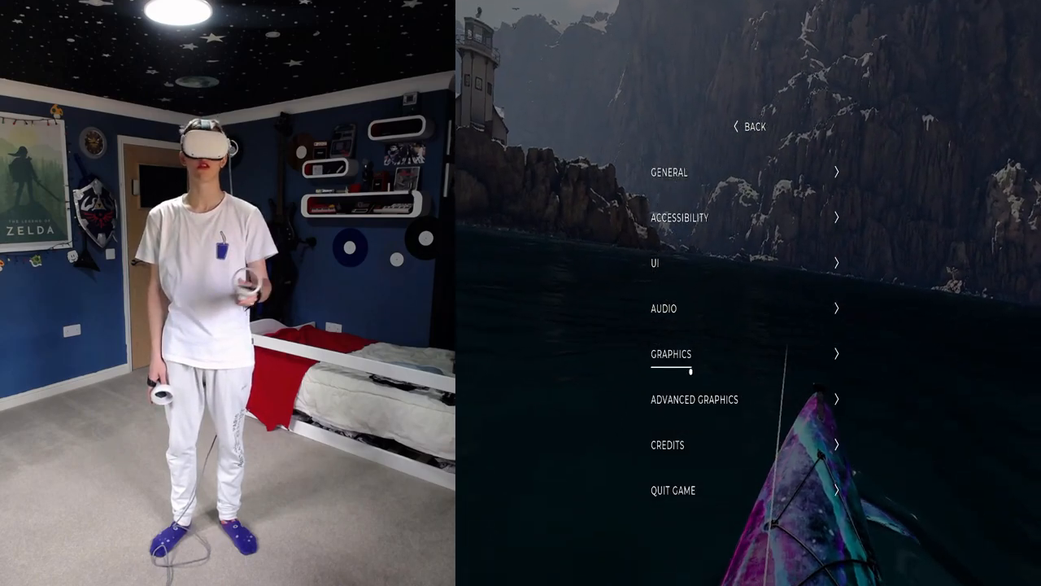
click(672, 355)
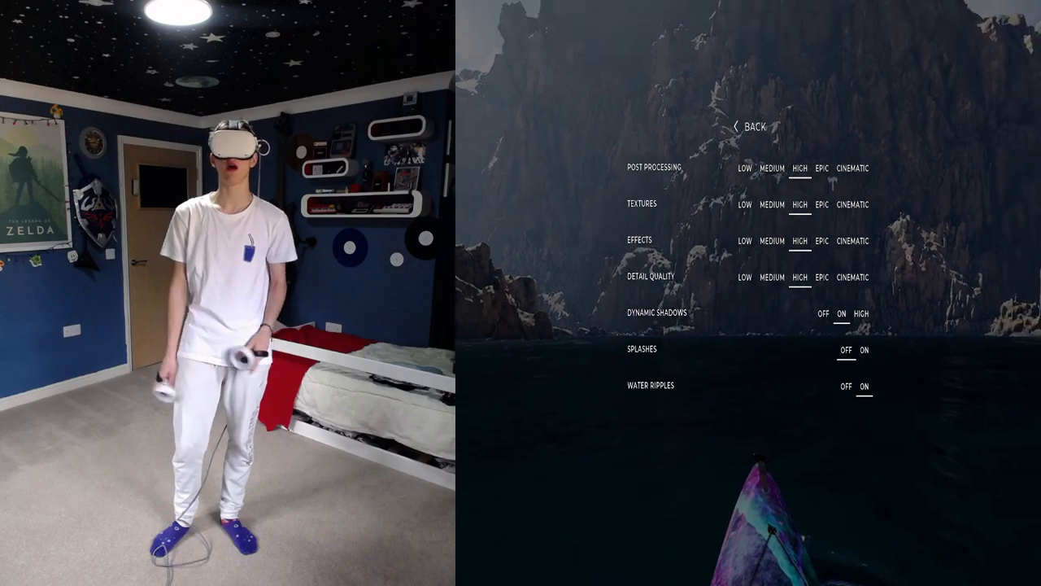